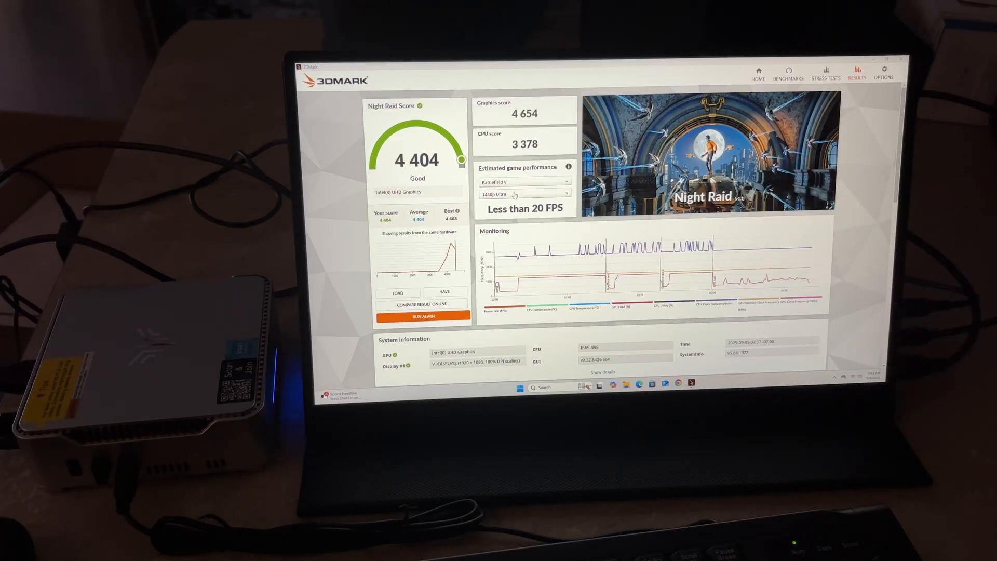
Estimate Night Raid game performance for Fortnite at 1080p Ultra, reading 160+ FPS
click(524, 194)
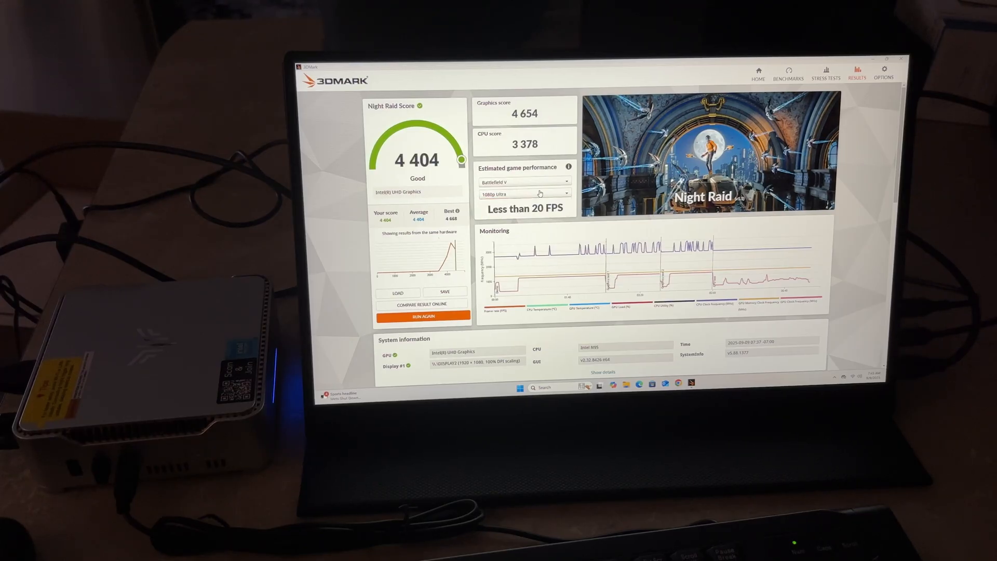
click(524, 182)
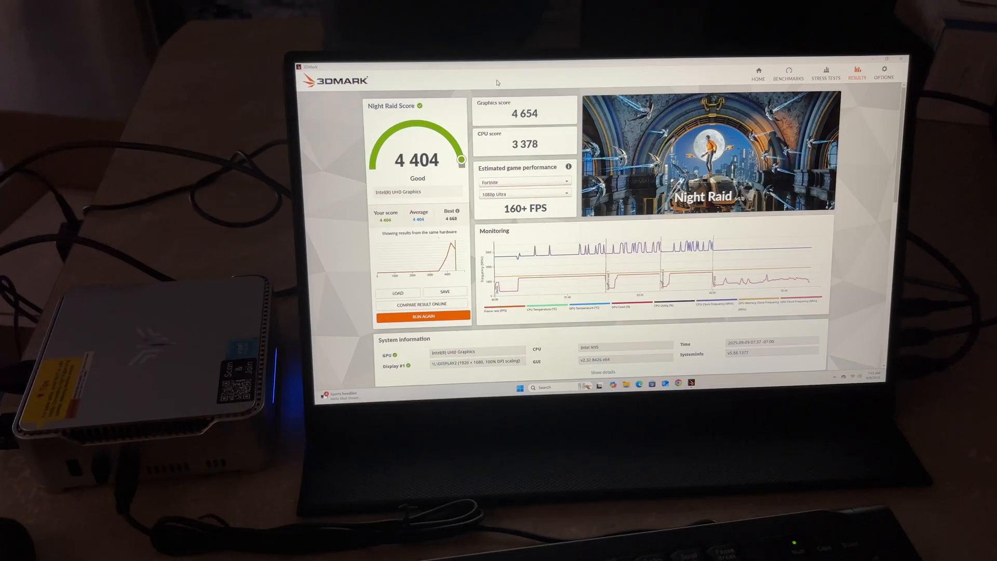
From the Benchmarks list, show the Storage Benchmark page with its 512GB SSD drive info
click(785, 77)
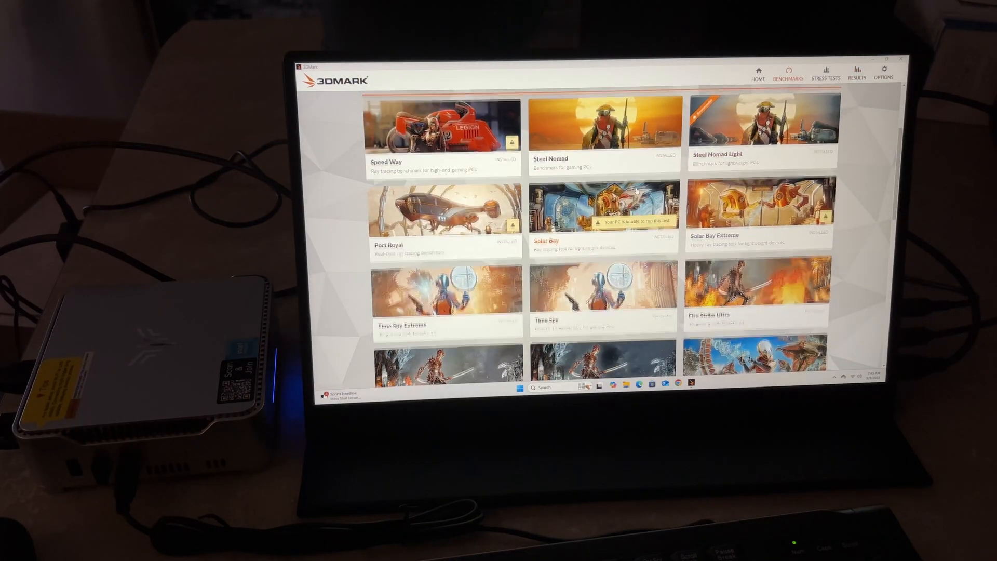
scroll(down, 3)
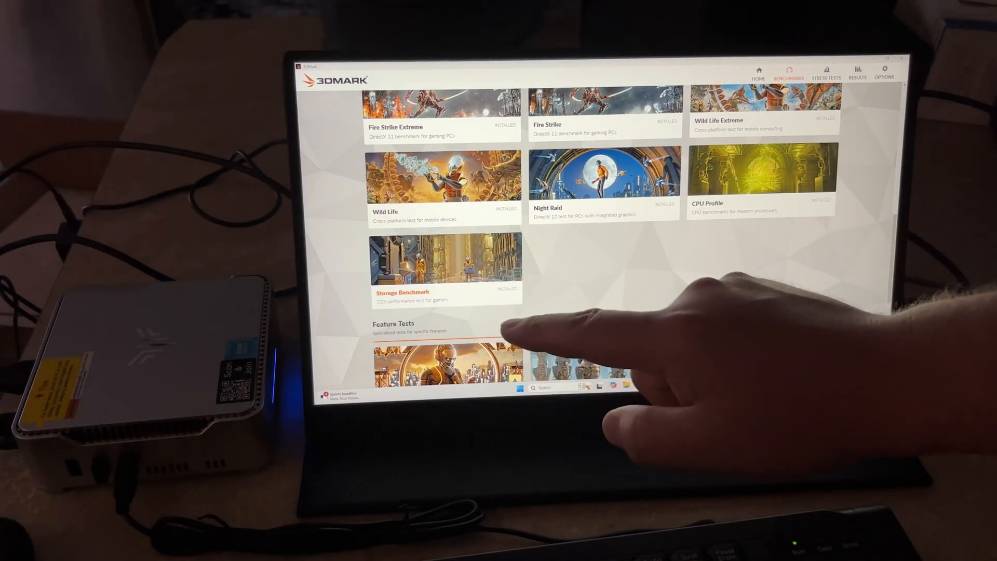
click(444, 272)
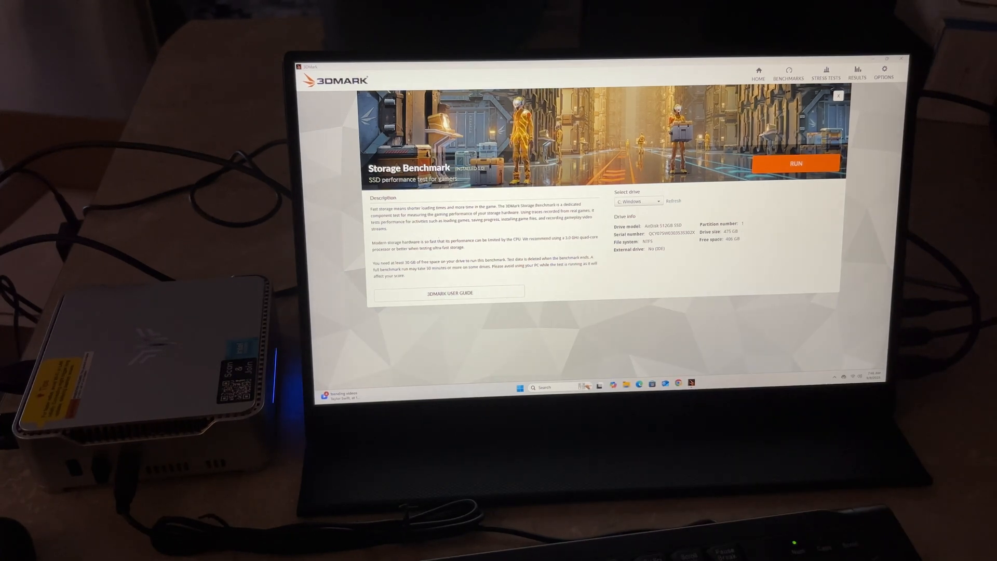
Close the Storage Benchmark page and browse down the Benchmarks list
click(796, 162)
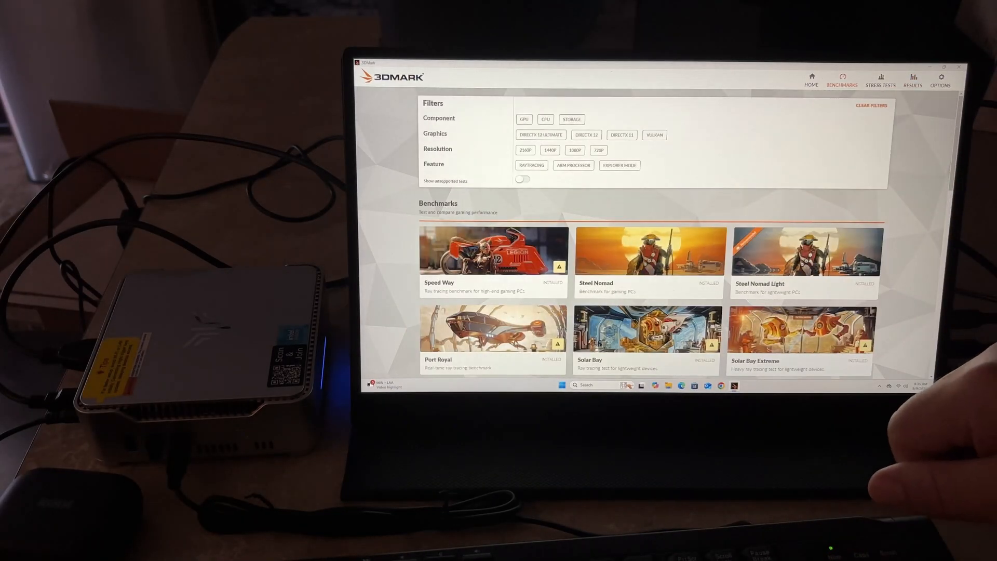
scroll(down, 3)
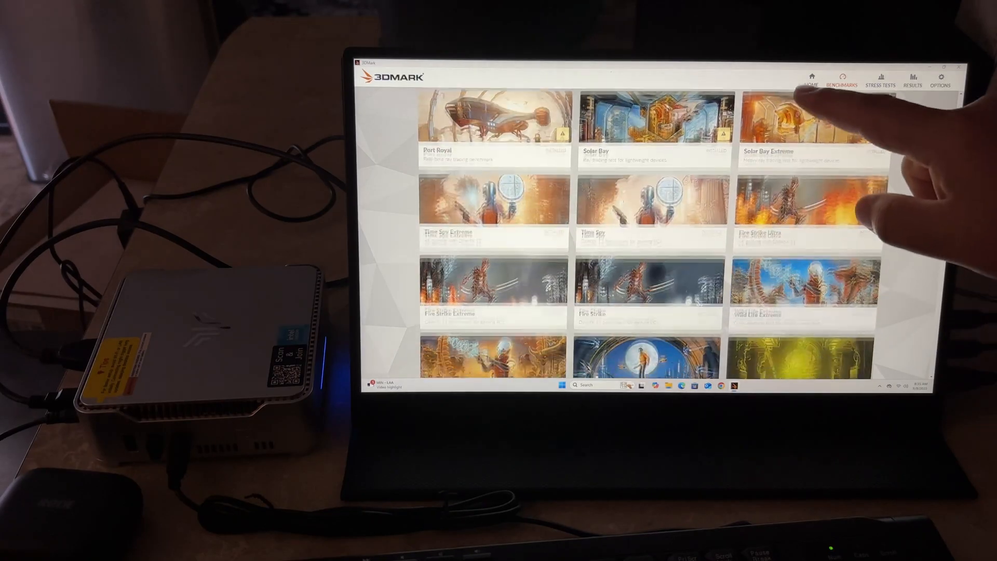
scroll(down, 3)
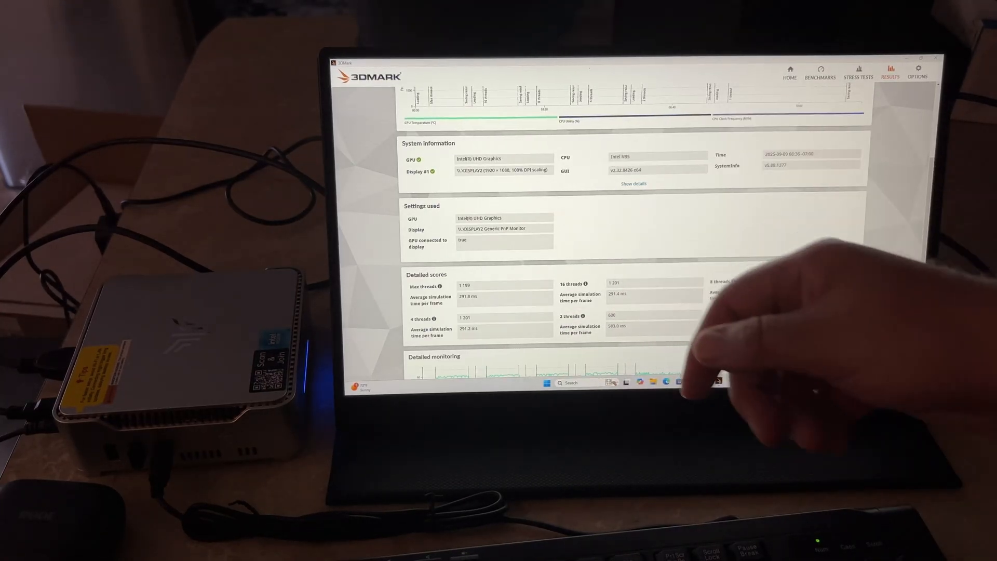
Scroll the CPU Profile result to its Detailed scores and Detailed monitoring charts
scroll(down, 3)
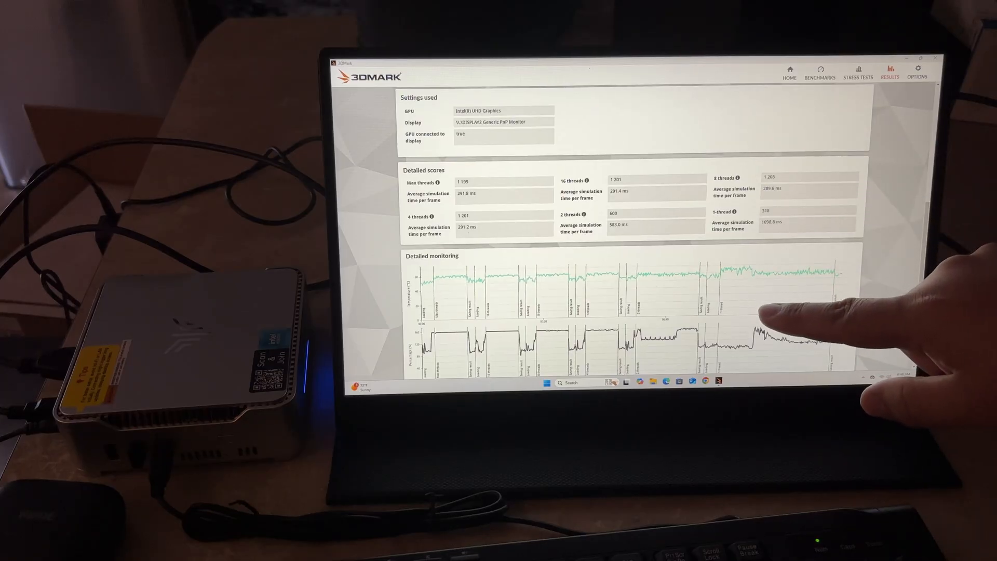
scroll(down, 3)
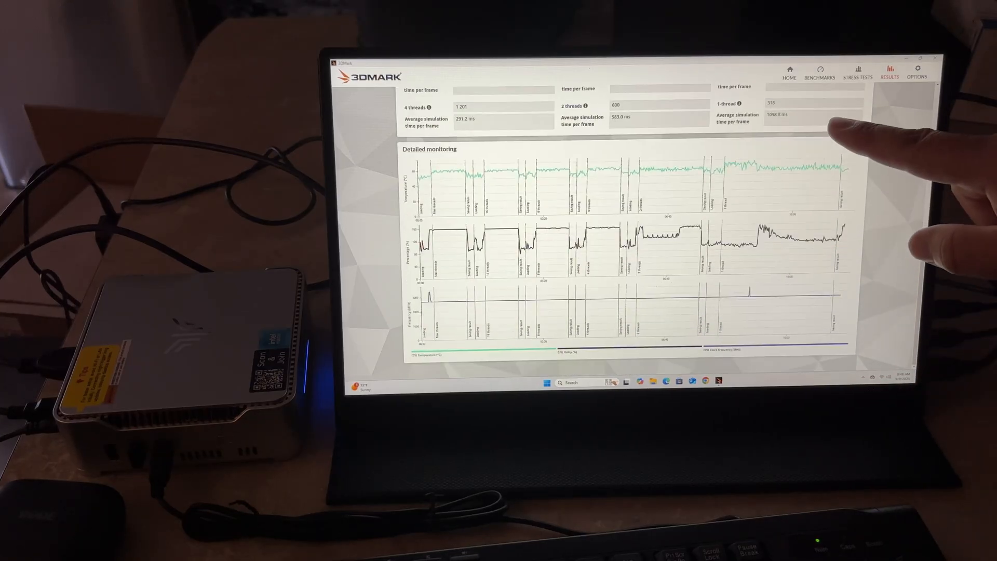